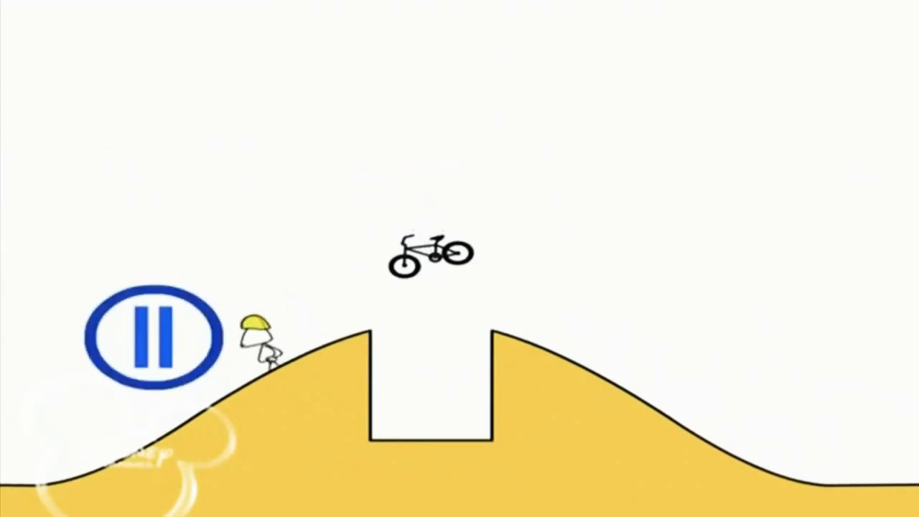
{"action": "left_click", "coordinate": [157, 338]}
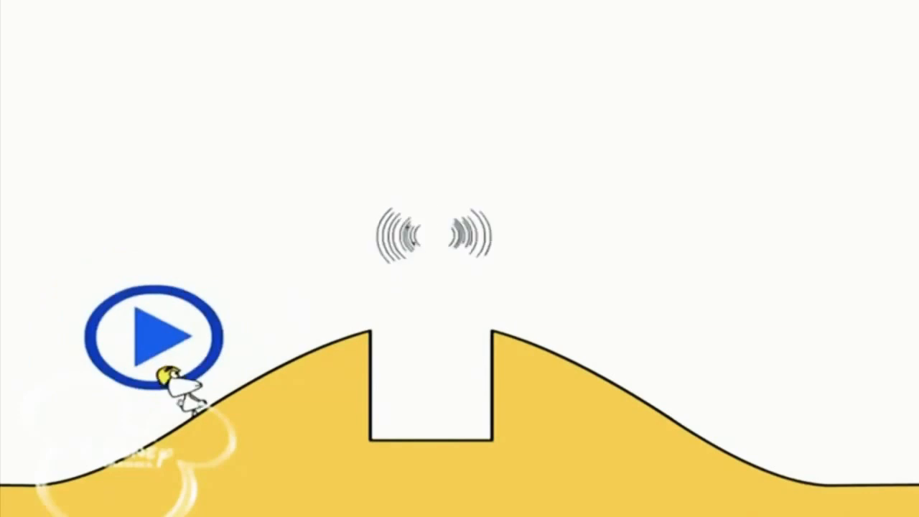
{"action": "left_click", "coordinate": [157, 336]}
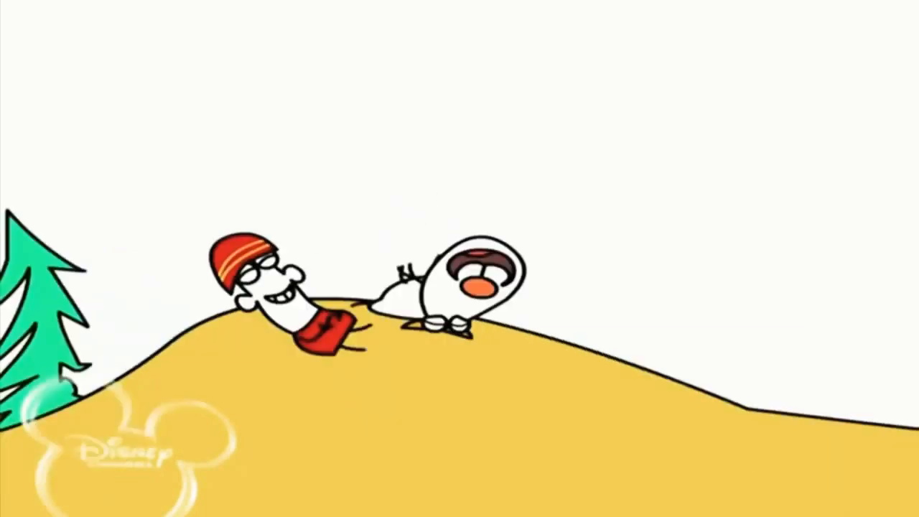